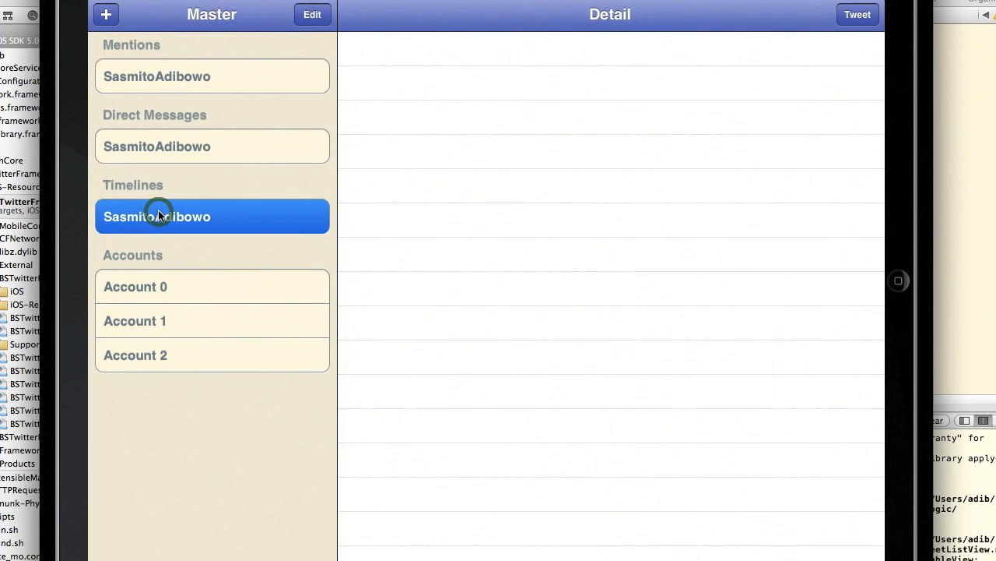
Step: Load the SasmitoAdibowo timeline's tweets into the Detail pane
{"action": "left_click", "coordinate": [212, 216]}
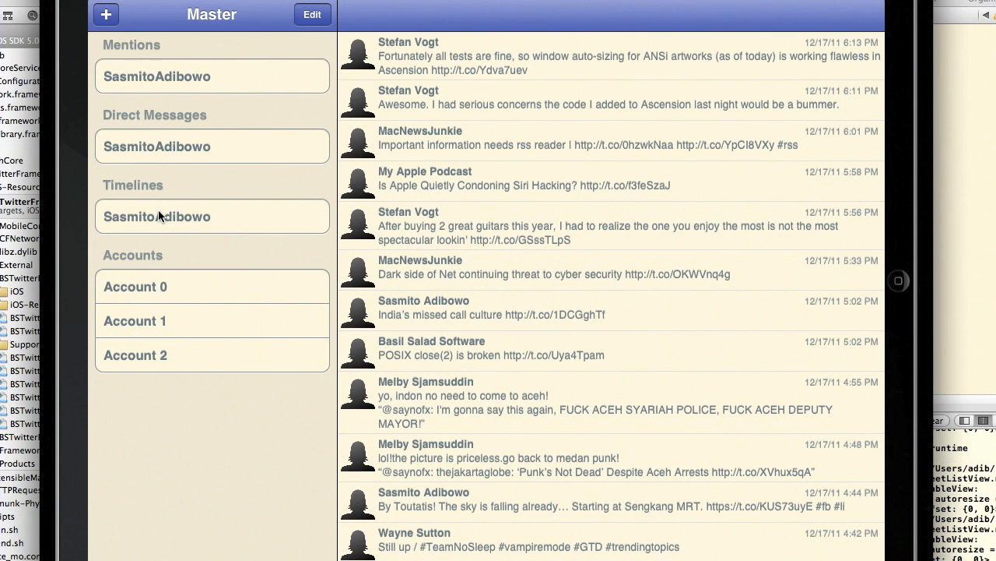
{"action": "mouse_move", "coordinate": [664, 248]}
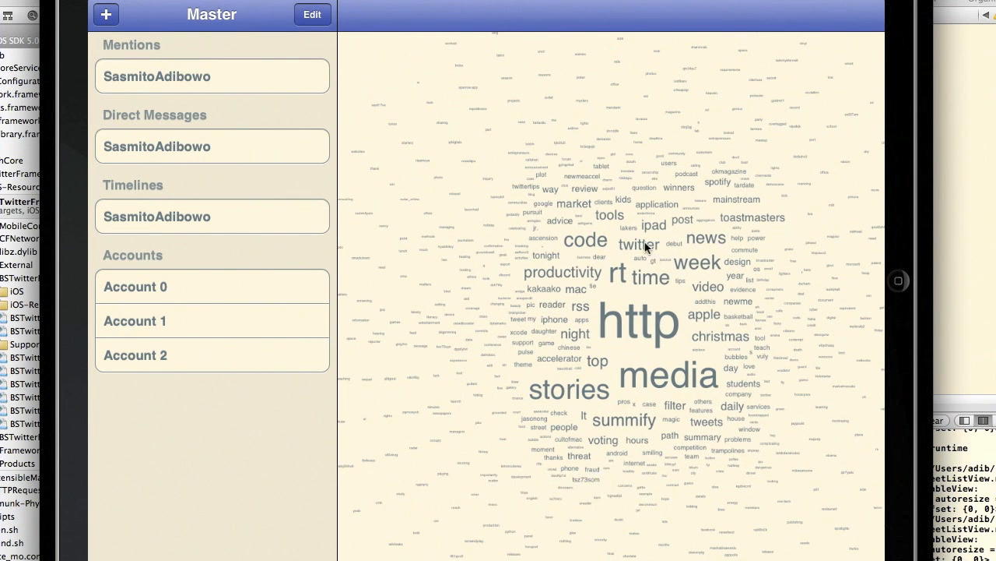
Step: Preview and dismiss 'productivity' tweets, then show the three 'reader' tweets about RSS readers
{"action": "left_click", "coordinate": [562, 272]}
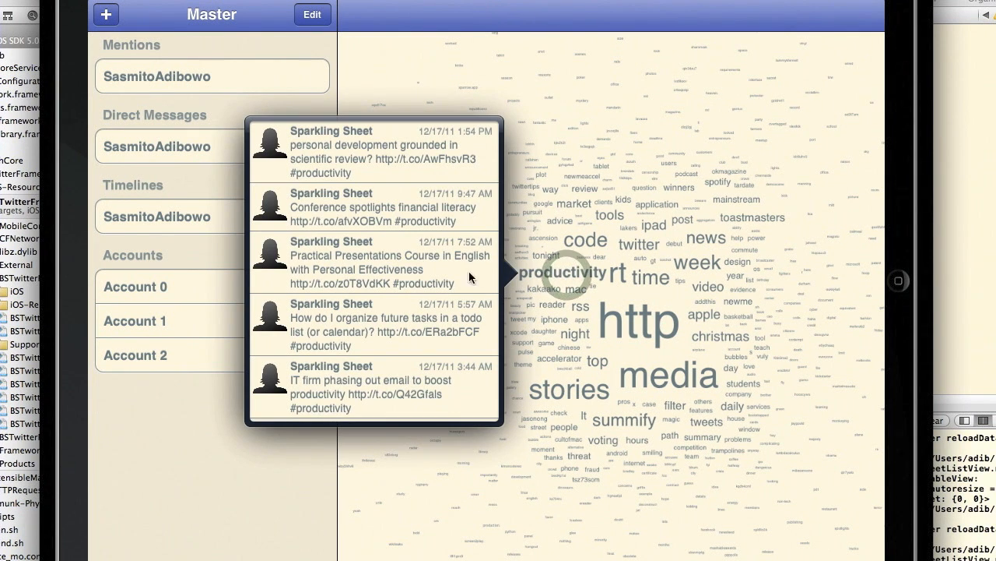
{"action": "left_click", "coordinate": [374, 206]}
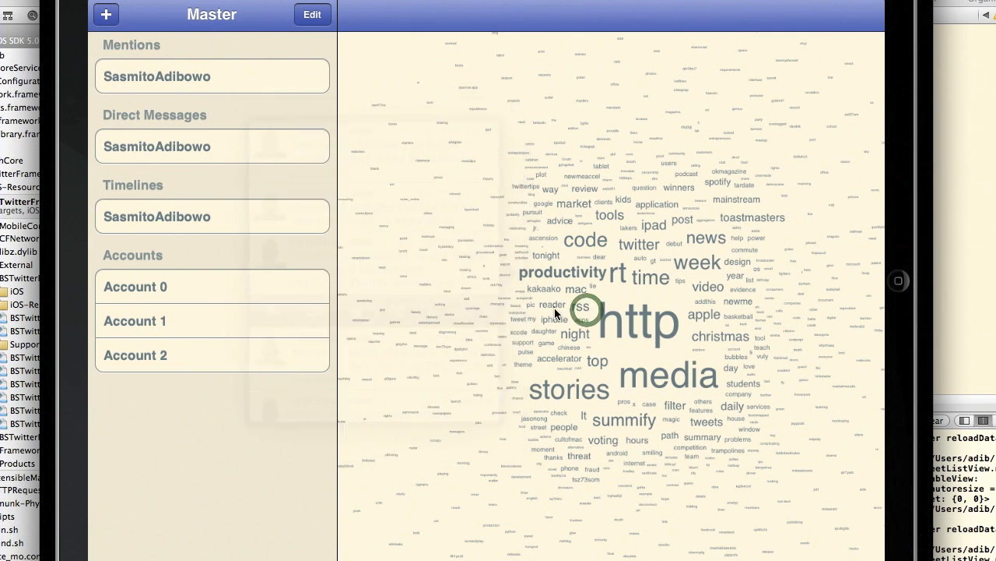
{"action": "left_click", "coordinate": [584, 310]}
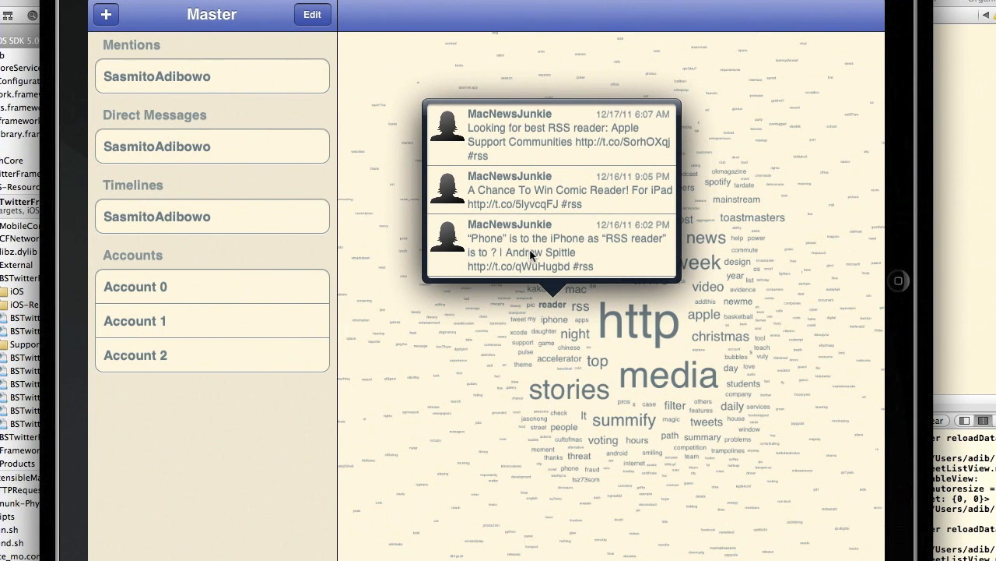
{"action": "mouse_move", "coordinate": [440, 279]}
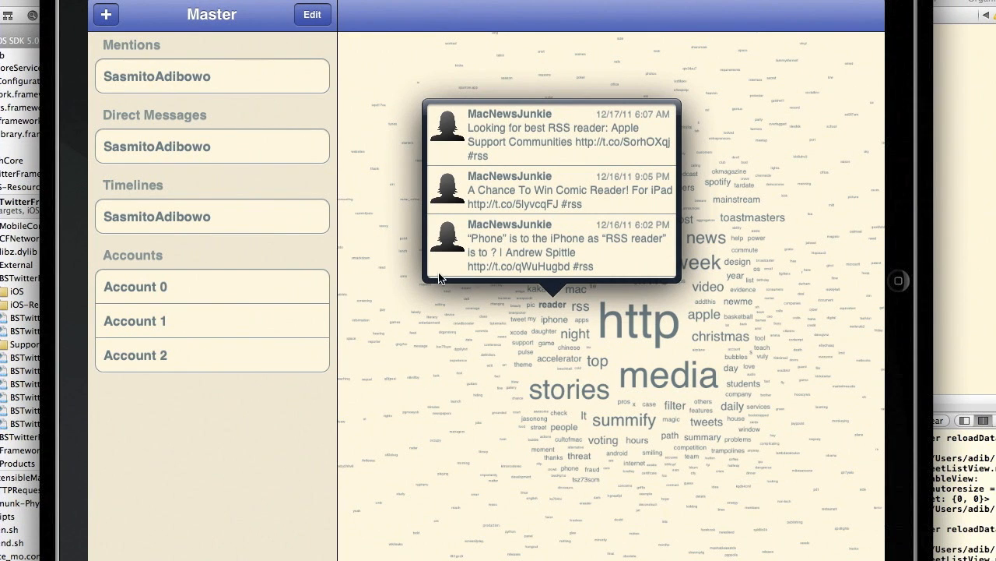